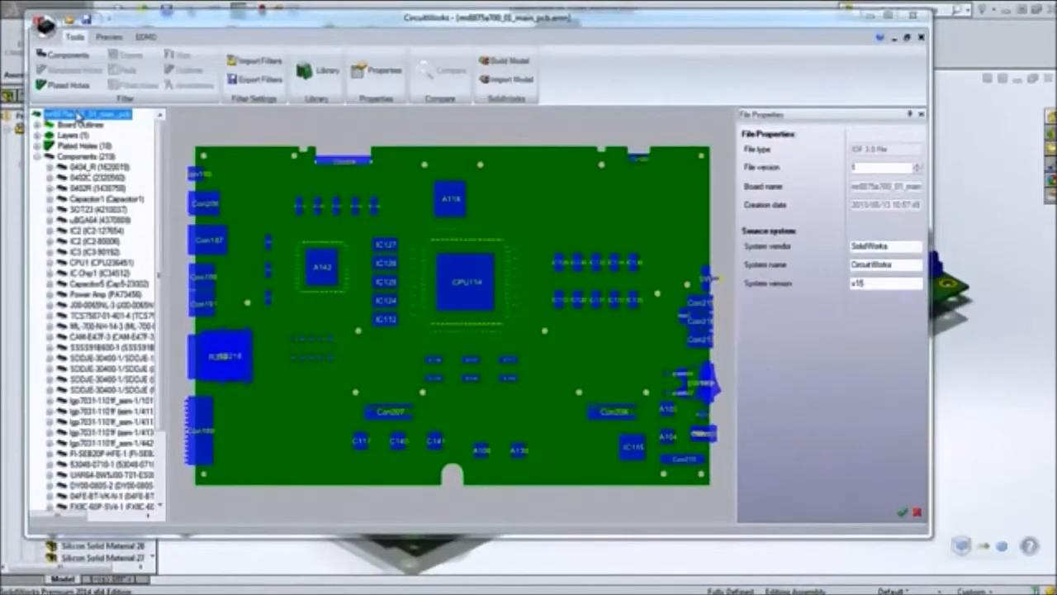
- Assign Asahi Chemical Xyron 100V M-PPE from the Default Databank and advance the wizard
{"action": "left_click", "coordinate": [86, 145]}
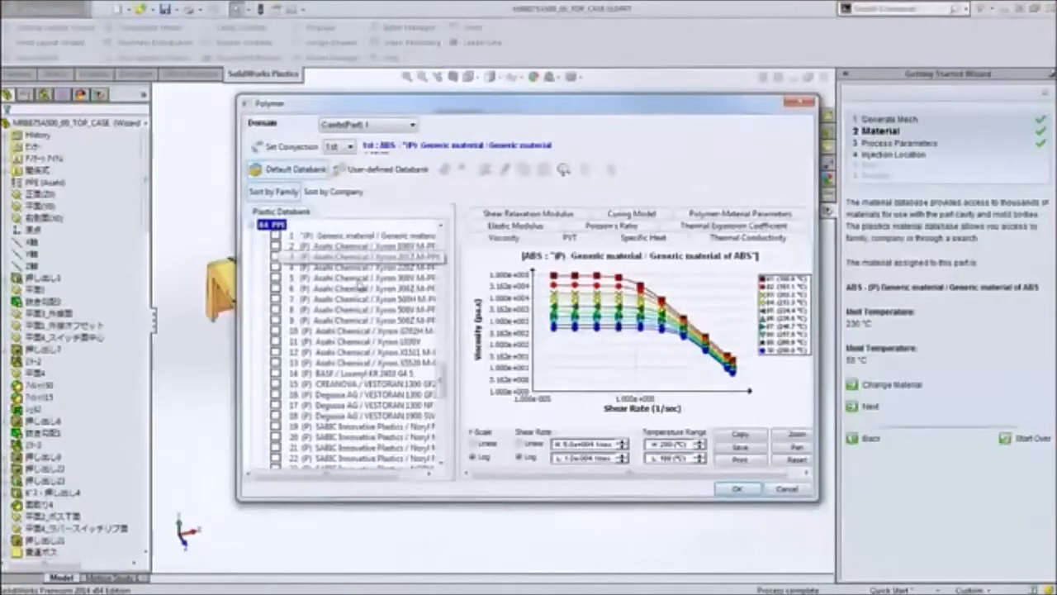
{"action": "left_click", "coordinate": [356, 245]}
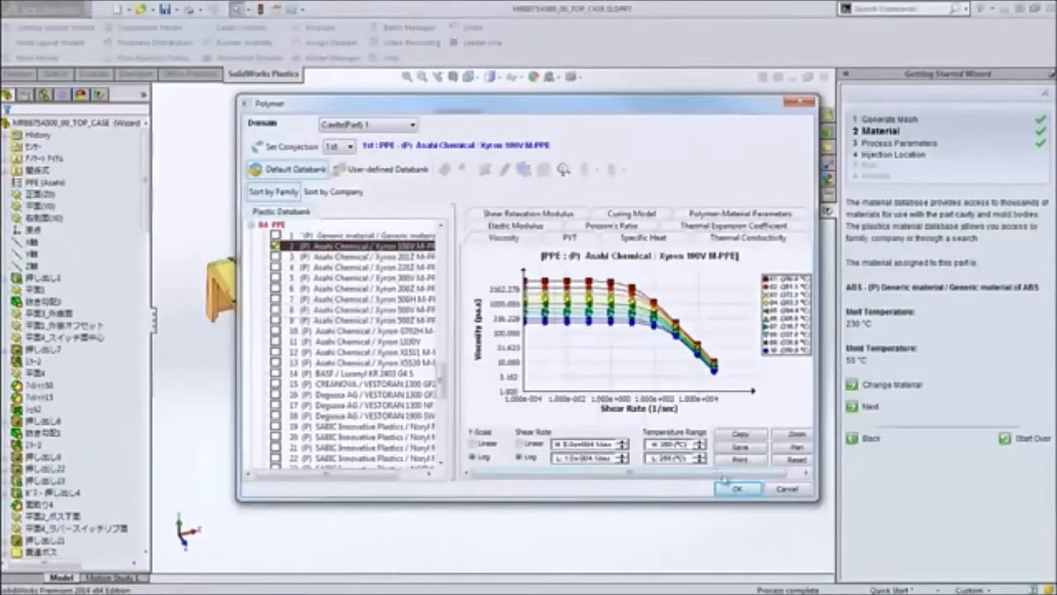
{"action": "left_click", "coordinate": [737, 489]}
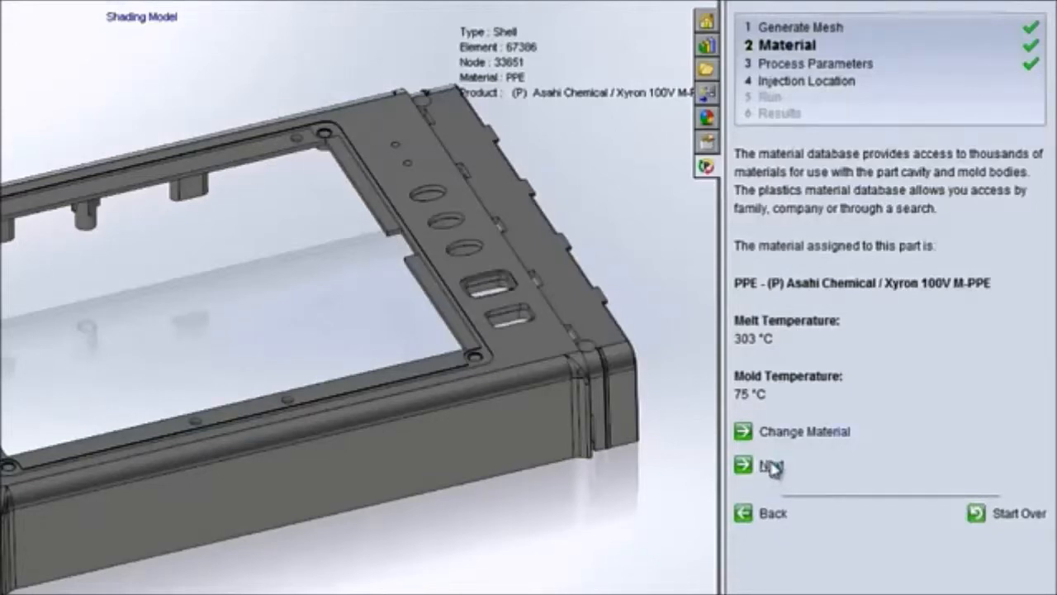
{"action": "left_click", "coordinate": [768, 466]}
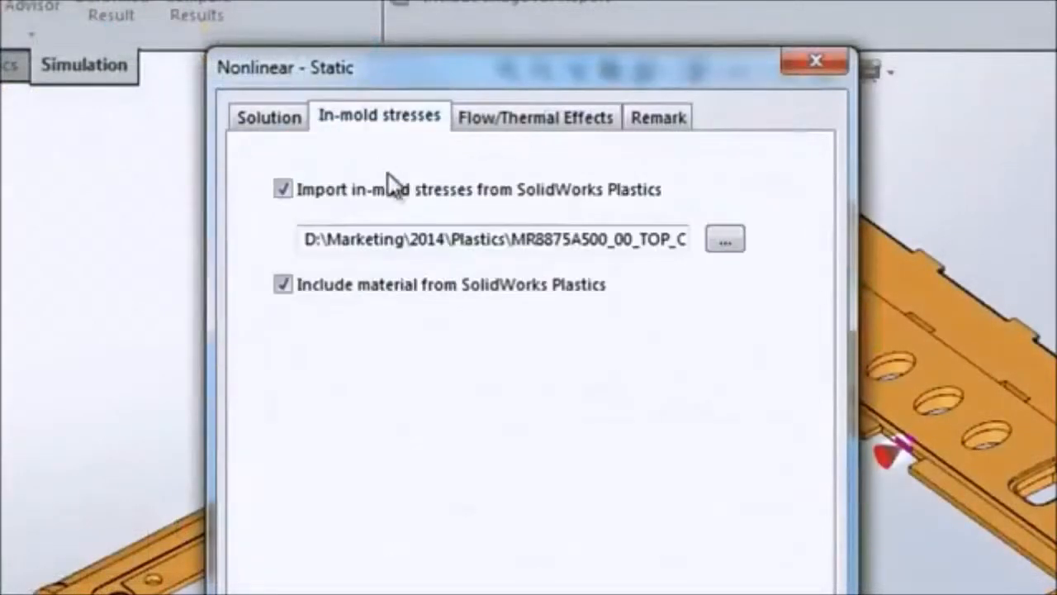
{"action": "mouse_move", "coordinate": [388, 306]}
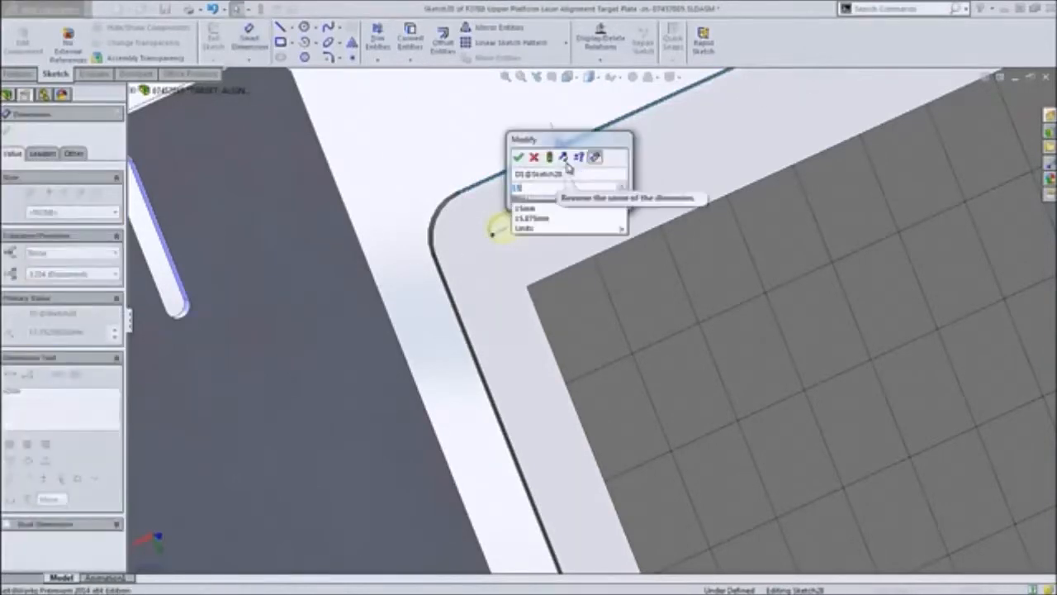
- Rename the newly added Smart Dimensions in the Modify box on the plate sketch
{"action": "left_click", "coordinate": [519, 157]}
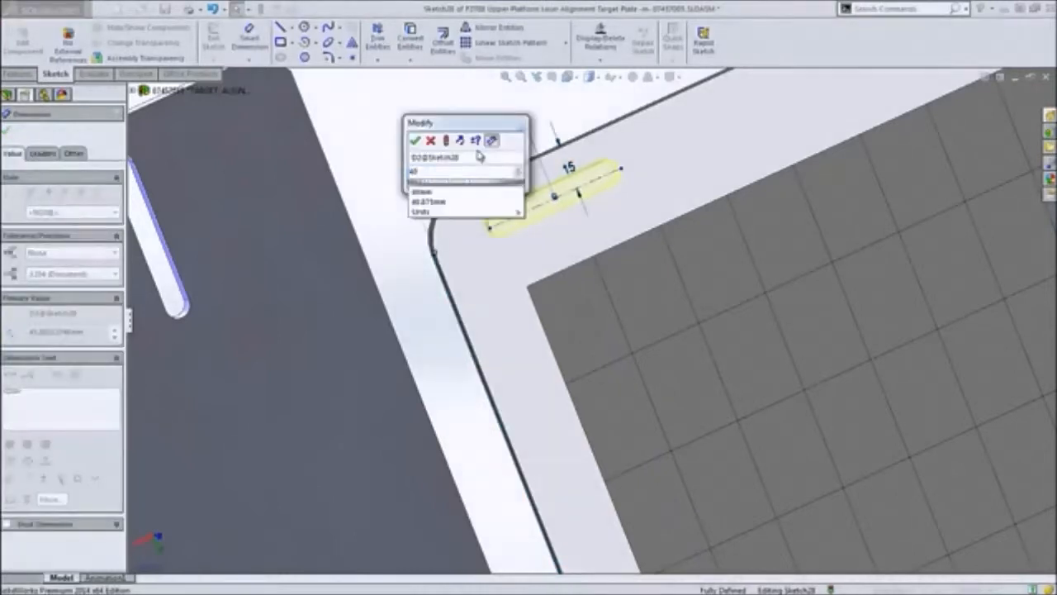
{"action": "left_click", "coordinate": [417, 140]}
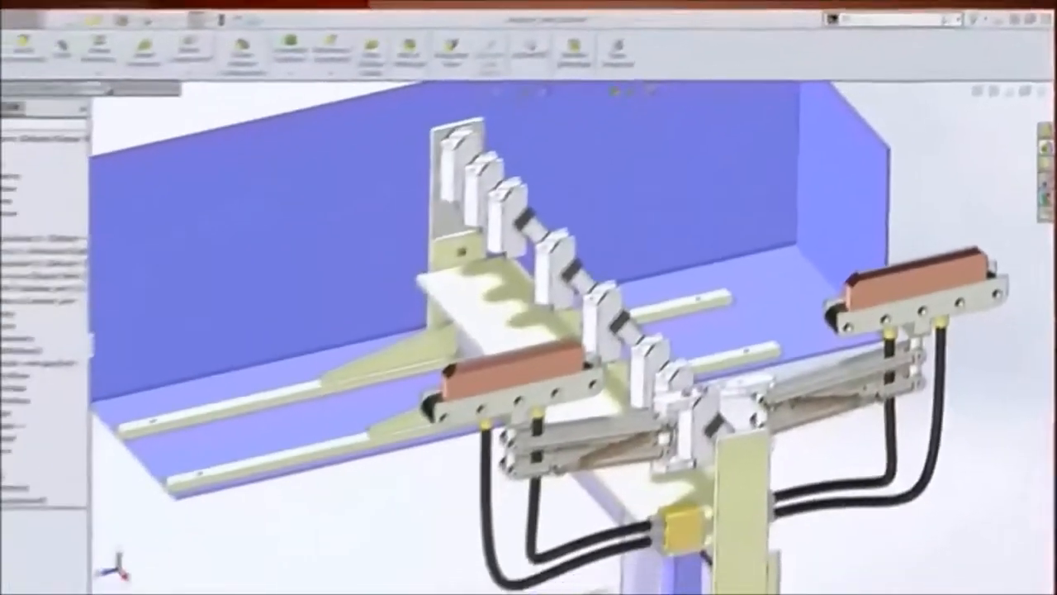
- Start a Pattern Driven Component Pattern and select the arm components to pattern
{"action": "left_click", "coordinate": [142, 37]}
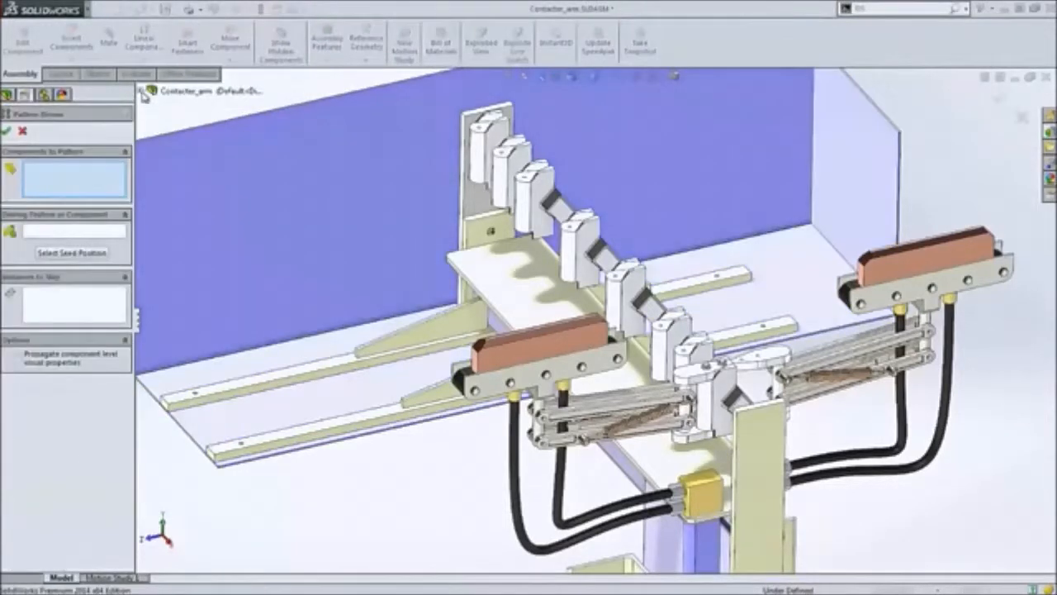
{"action": "left_click", "coordinate": [145, 91]}
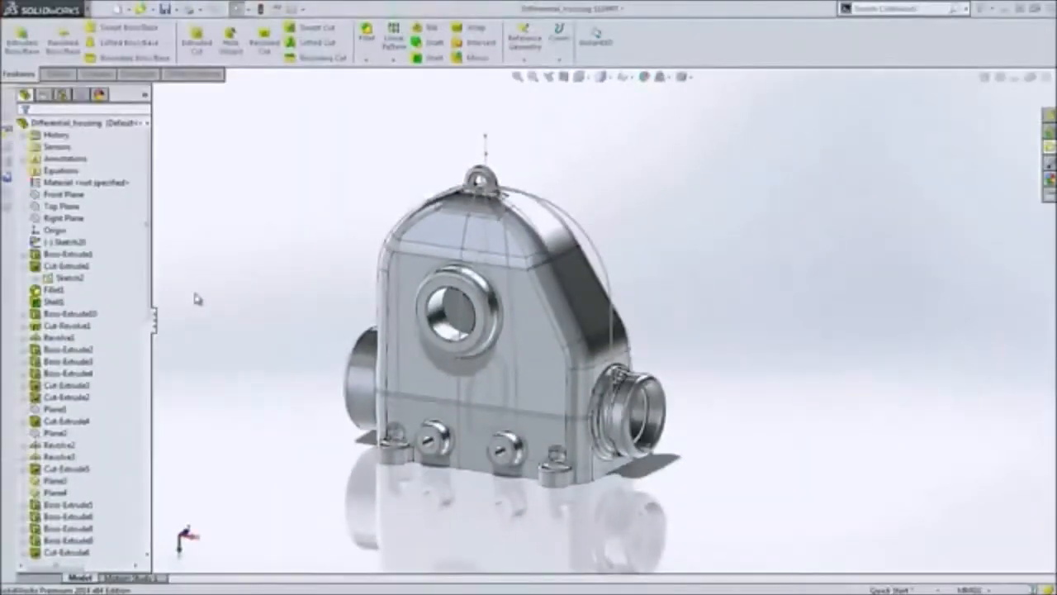
- Drag the rollback bar up to the first sketch and select that base sketch for editing
{"action": "left_click", "coordinate": [66, 255]}
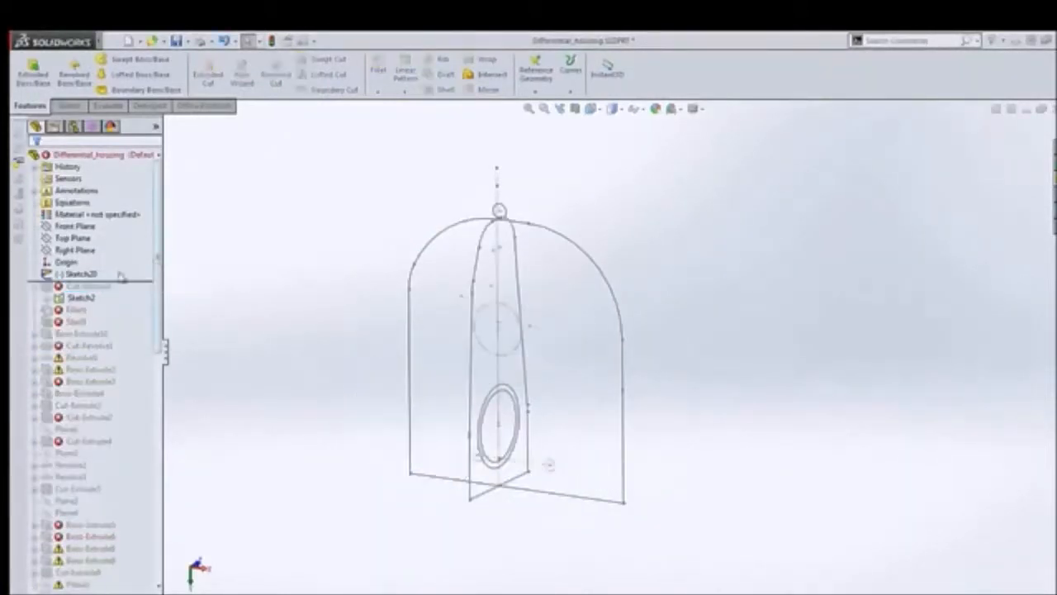
{"action": "left_click", "coordinate": [80, 274]}
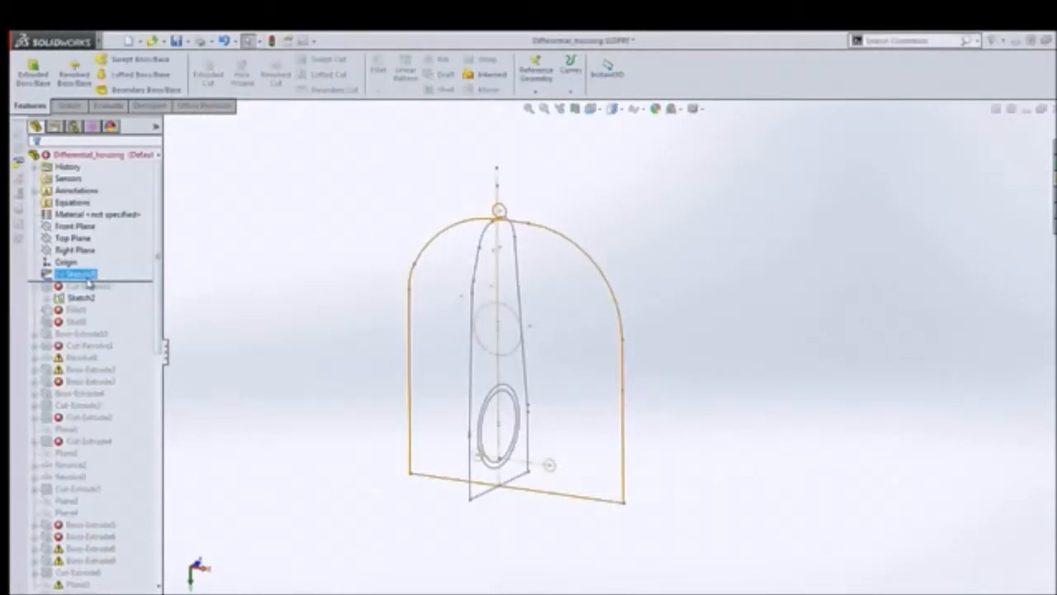